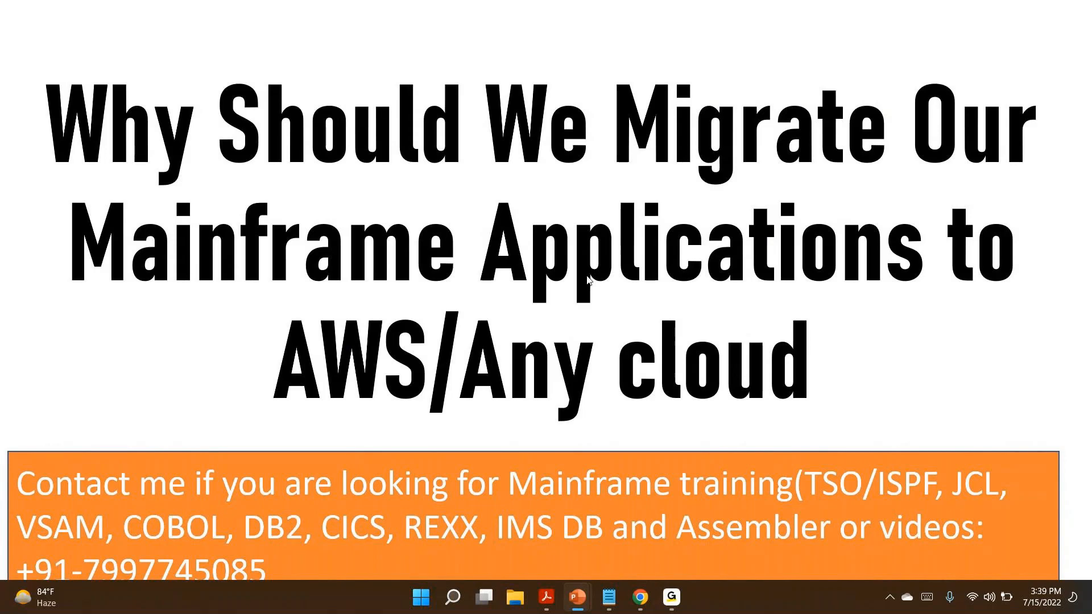
- Switch from the slideshow to the Notepad migration notes listing Cost, People, Reuse and Rewrite
key("alt+tab")
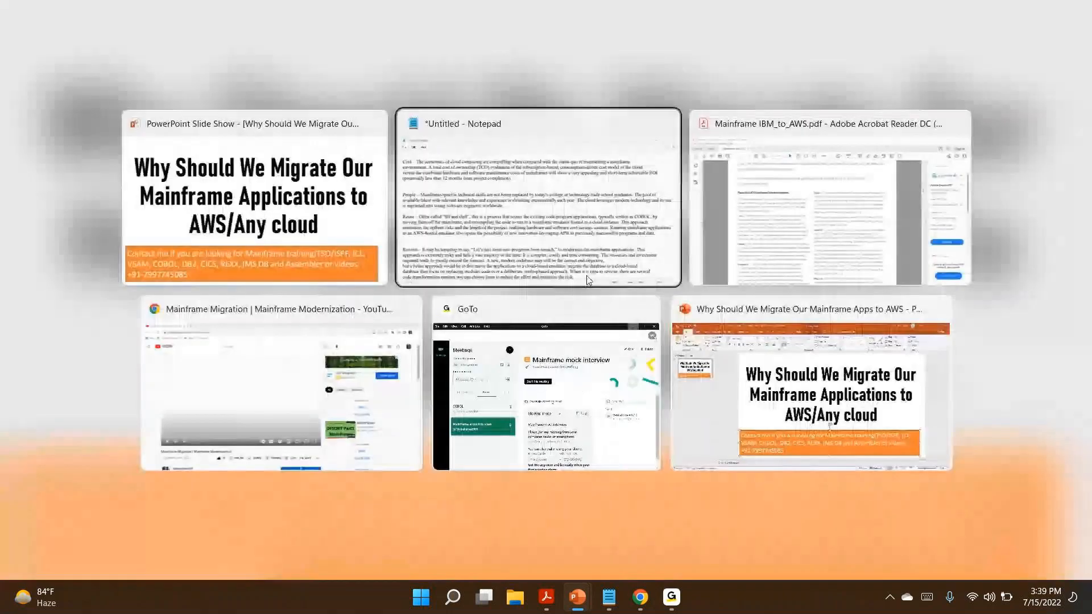
left_click(536, 196)
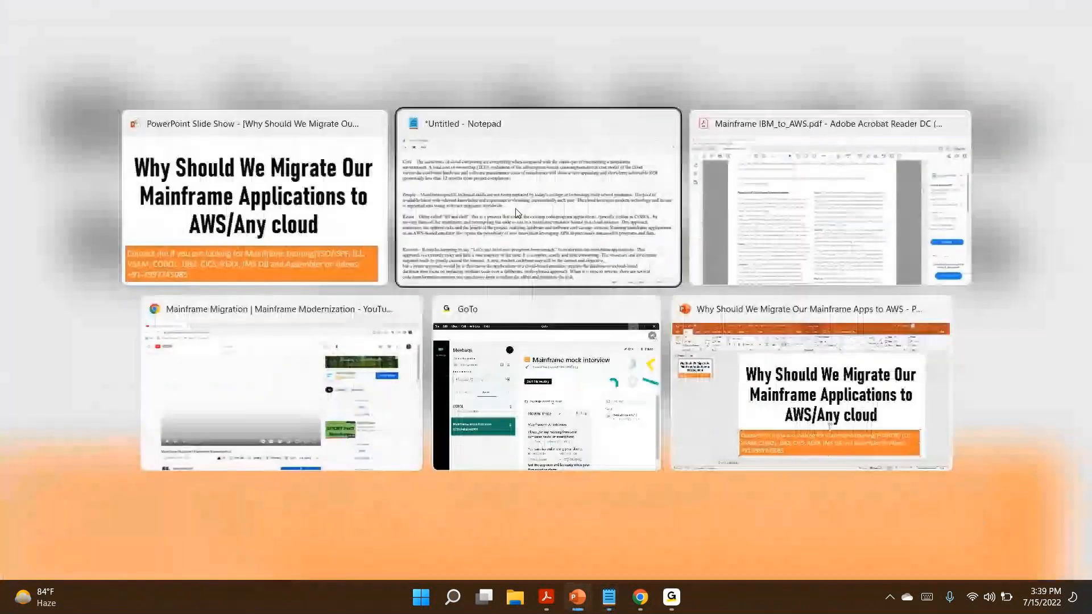
left_click(536, 196)
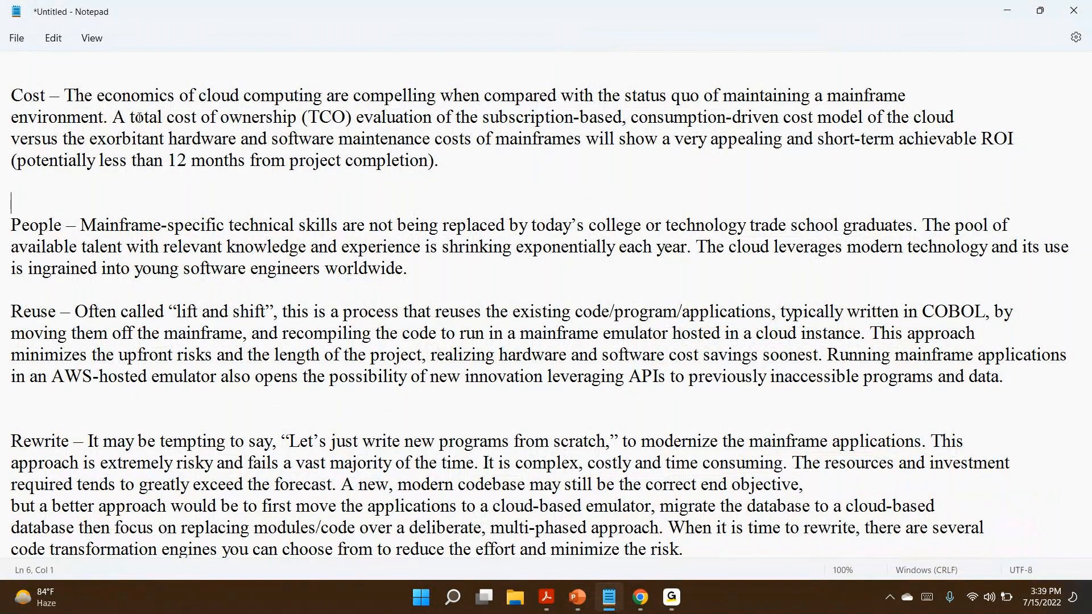
left_click_drag(178, 96, 345, 96)
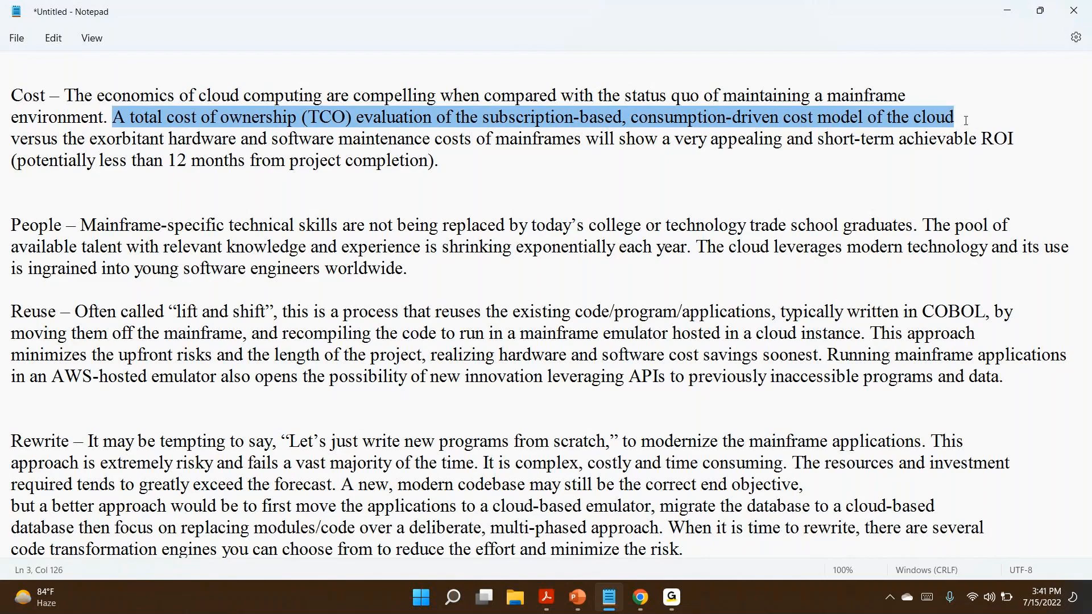
mouse_move(595, 116)
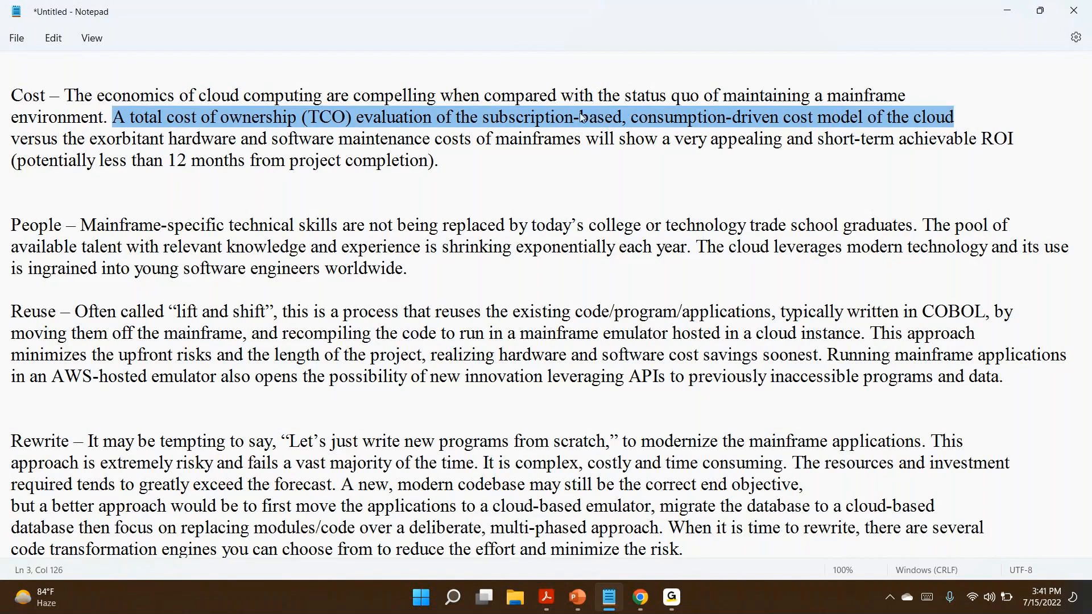
mouse_move(949, 125)
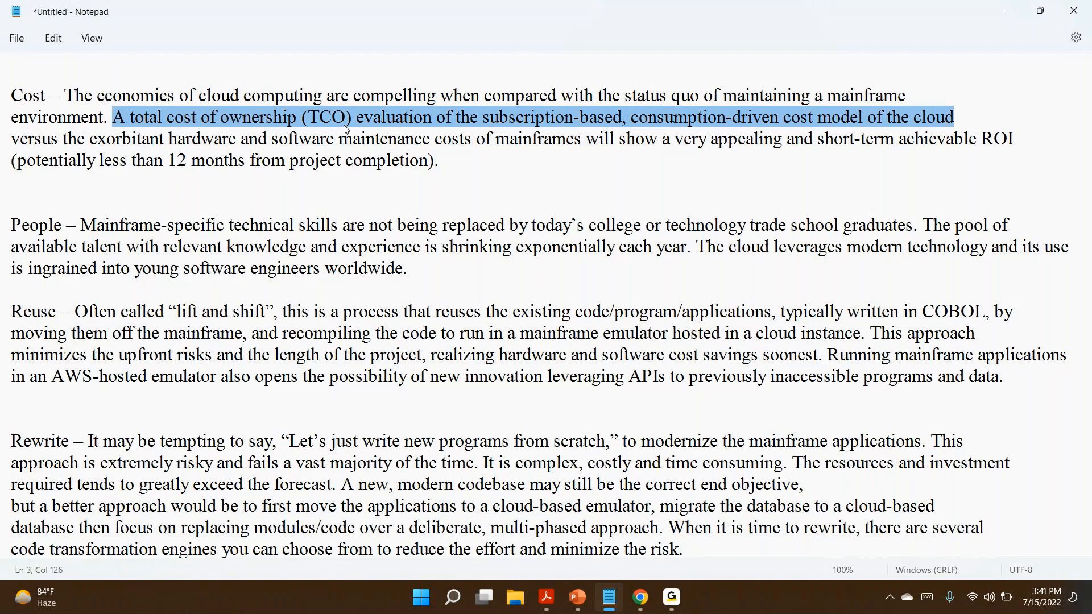
left_click(19, 85)
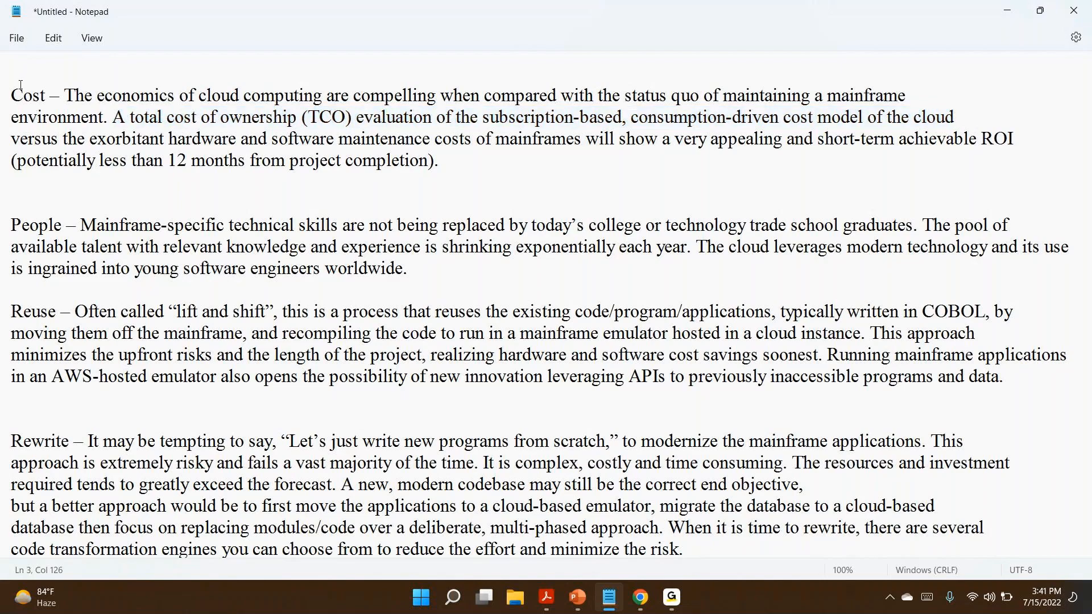
left_click_drag(10, 95, 215, 139)
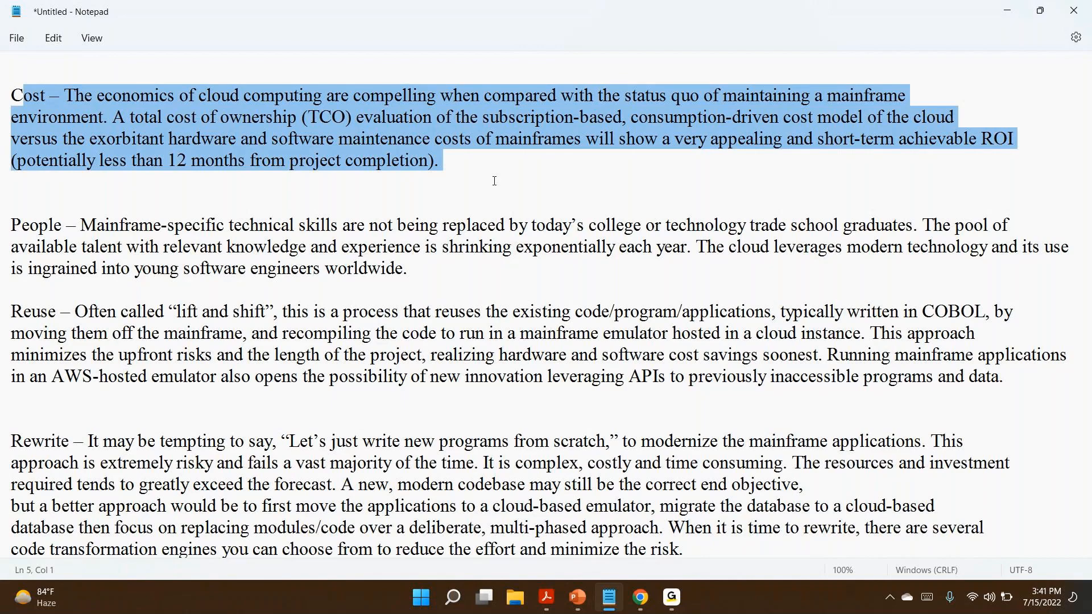
mouse_move(85, 231)
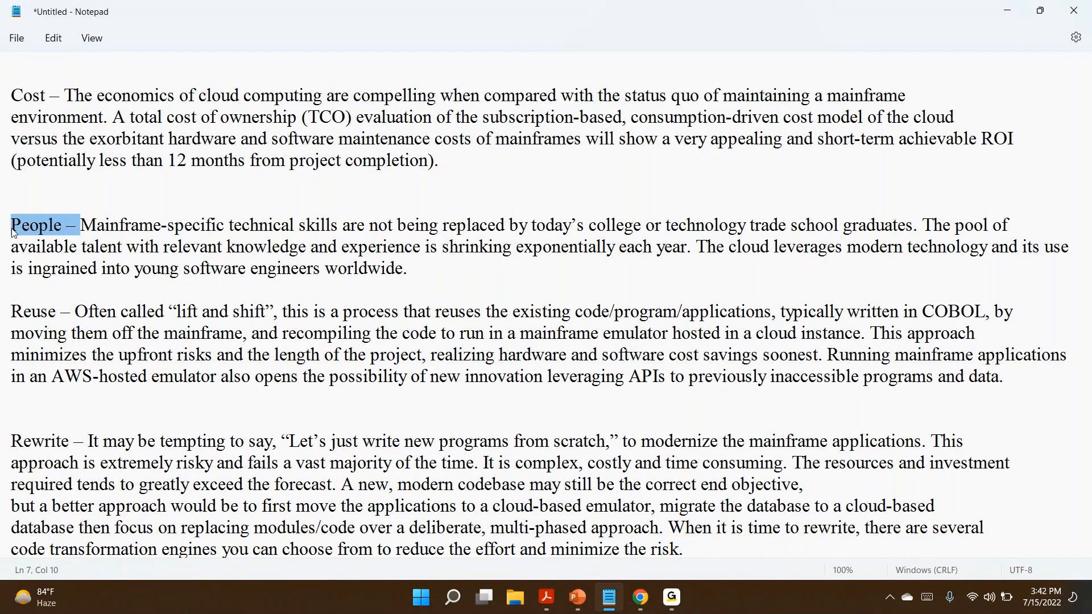
left_click(81, 224)
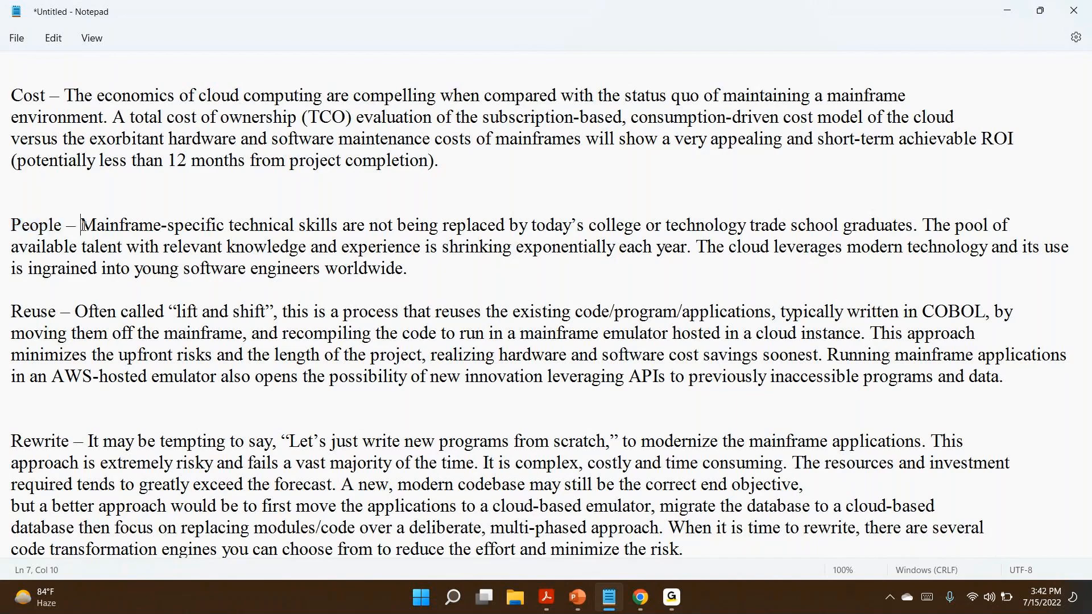
left_click_drag(80, 225, 352, 226)
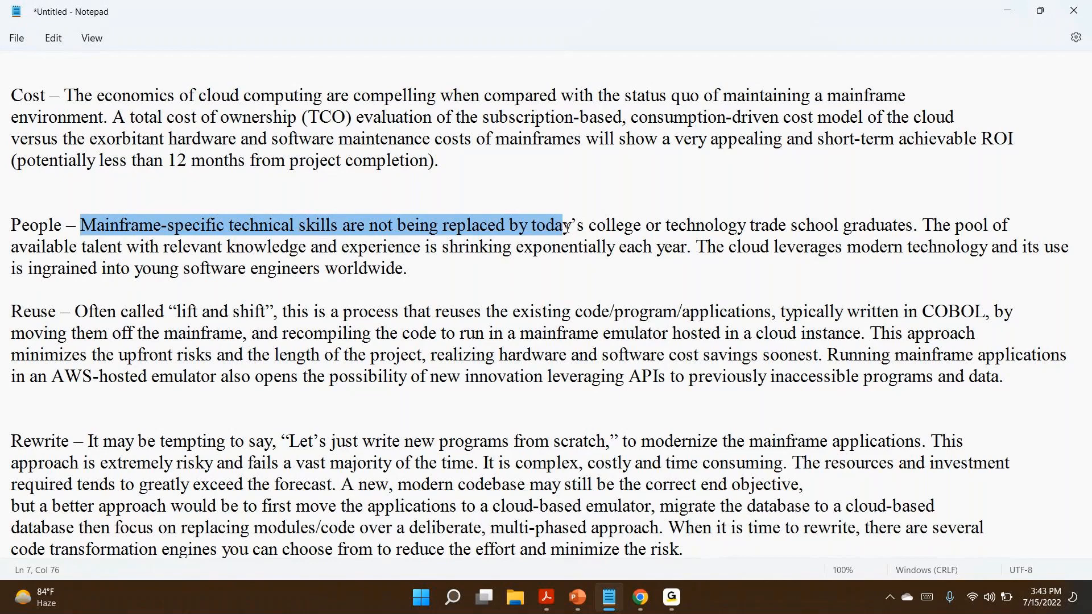
left_click(105, 224)
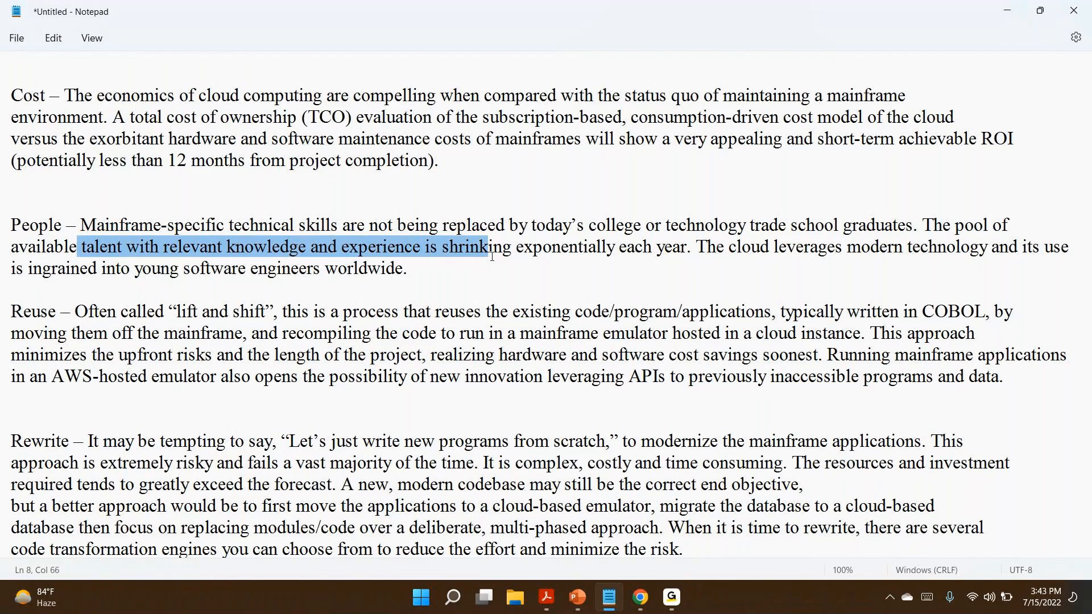
mouse_move(65, 317)
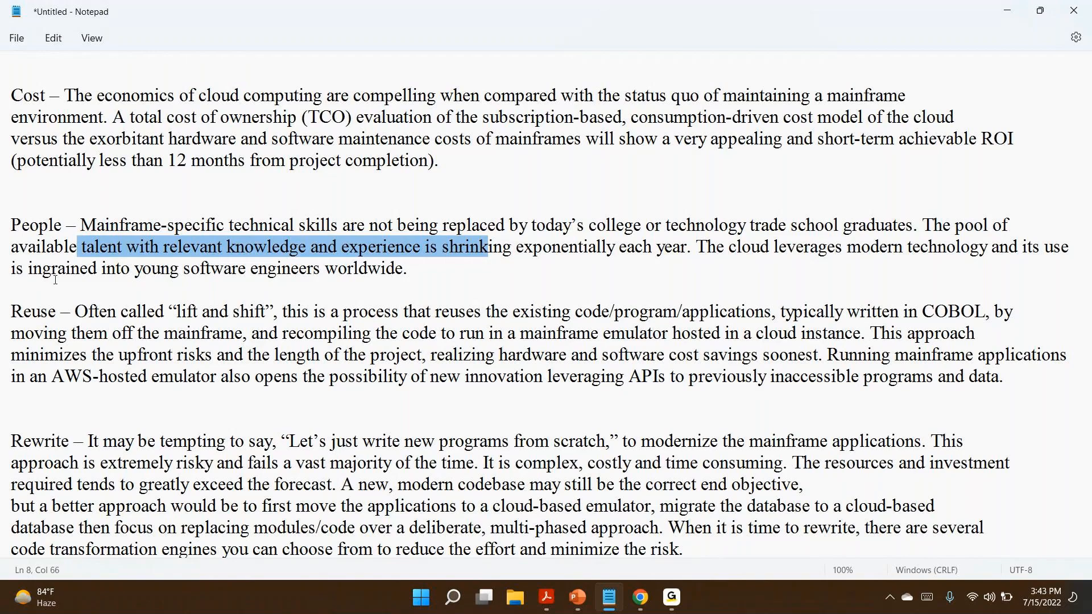
double_click(33, 311)
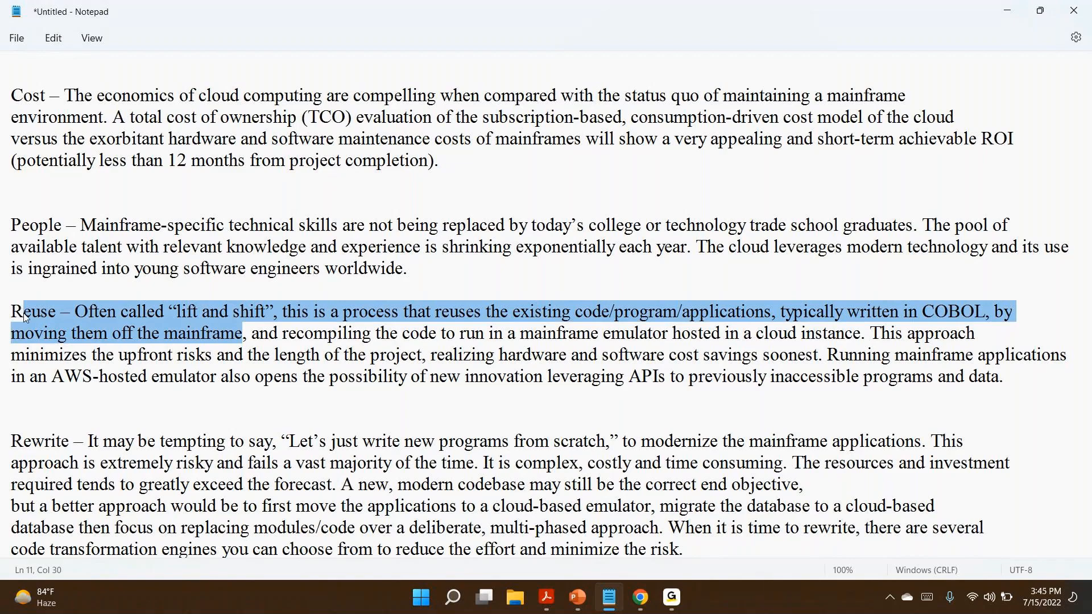
mouse_move(36, 319)
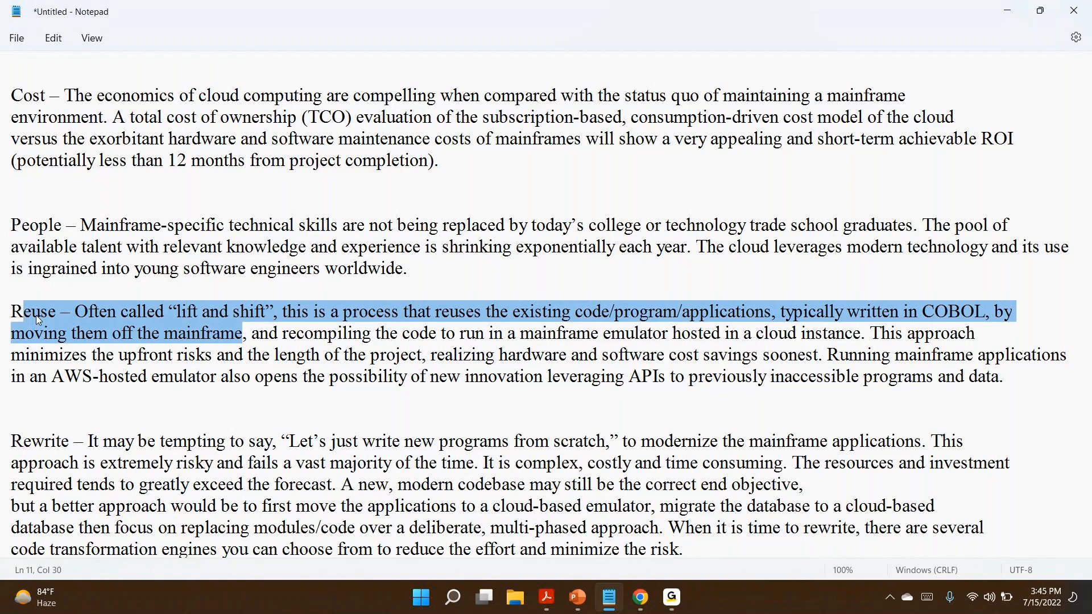
left_click(166, 333)
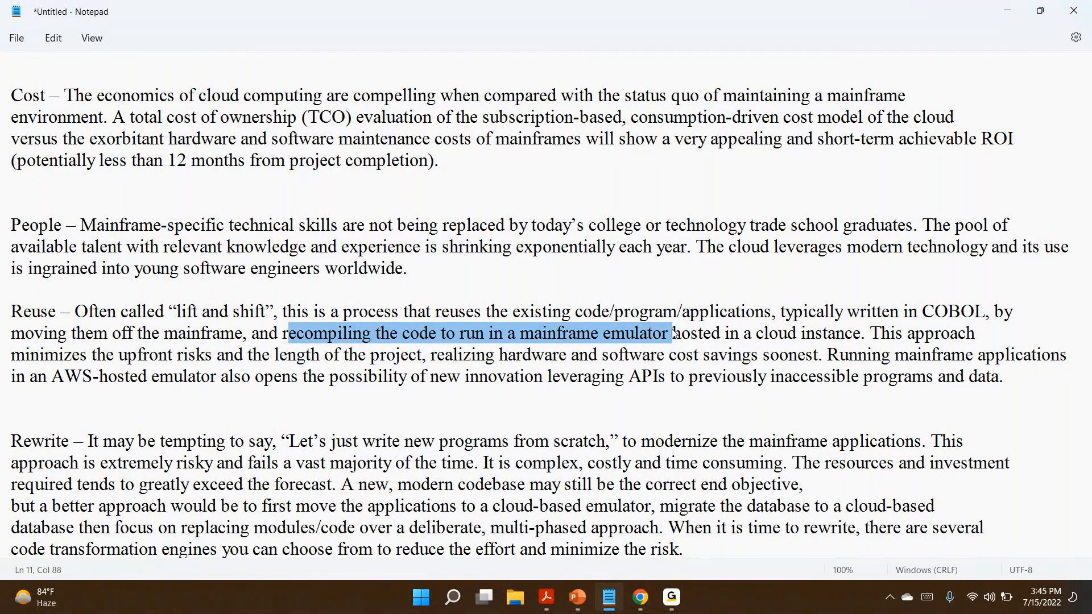
mouse_move(1034, 341)
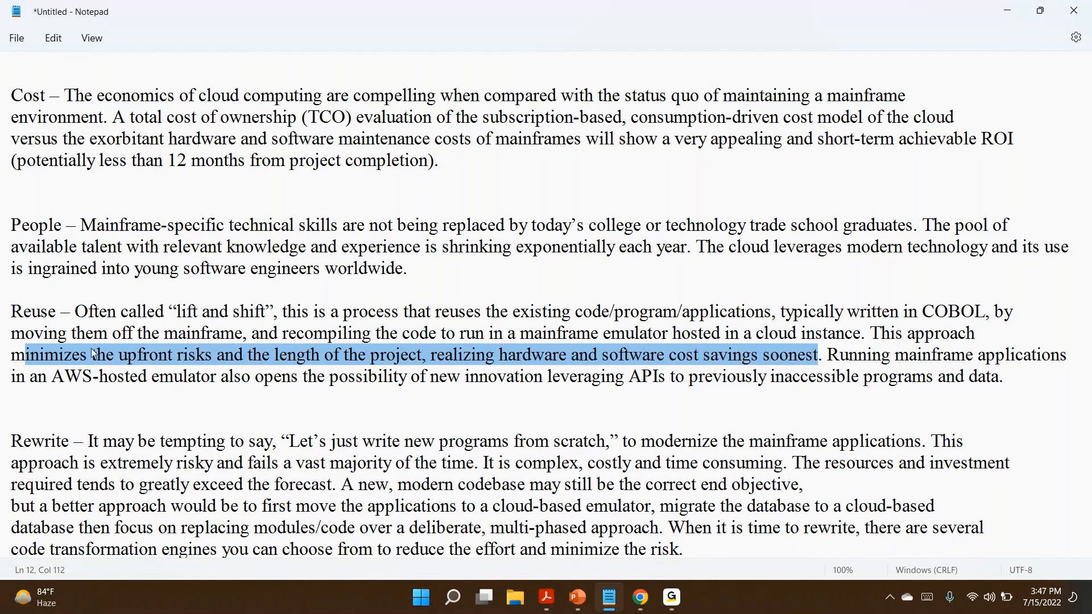
left_click(98, 354)
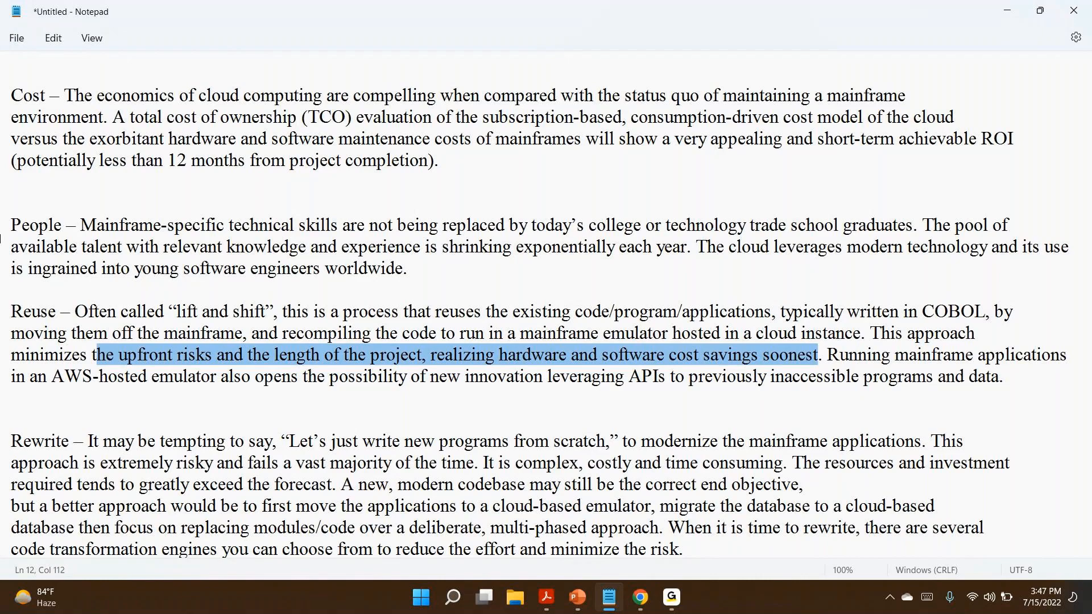
mouse_move(460, 237)
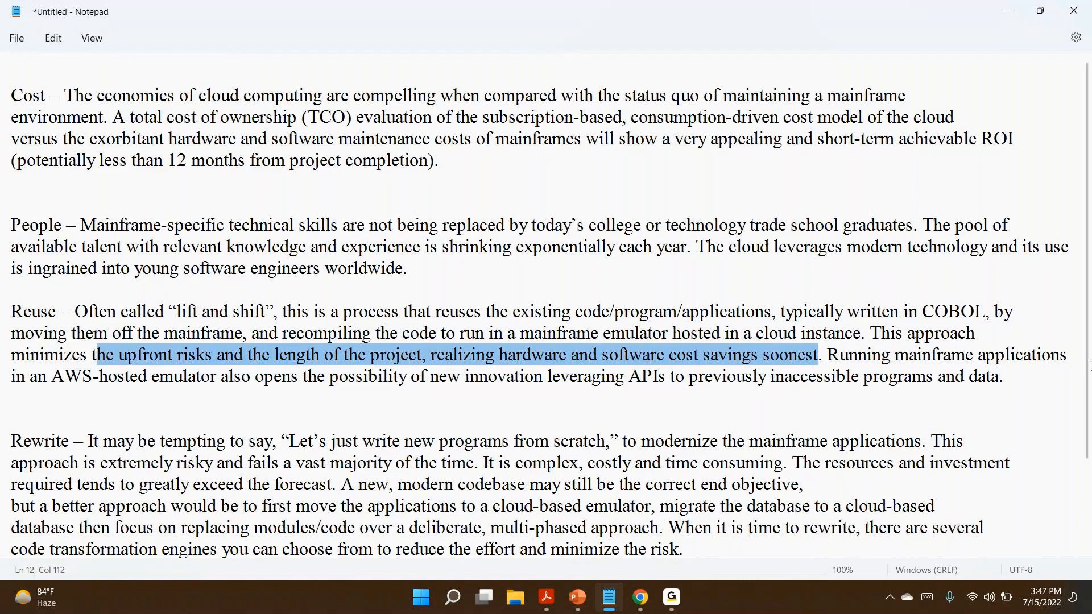
mouse_move(587, 271)
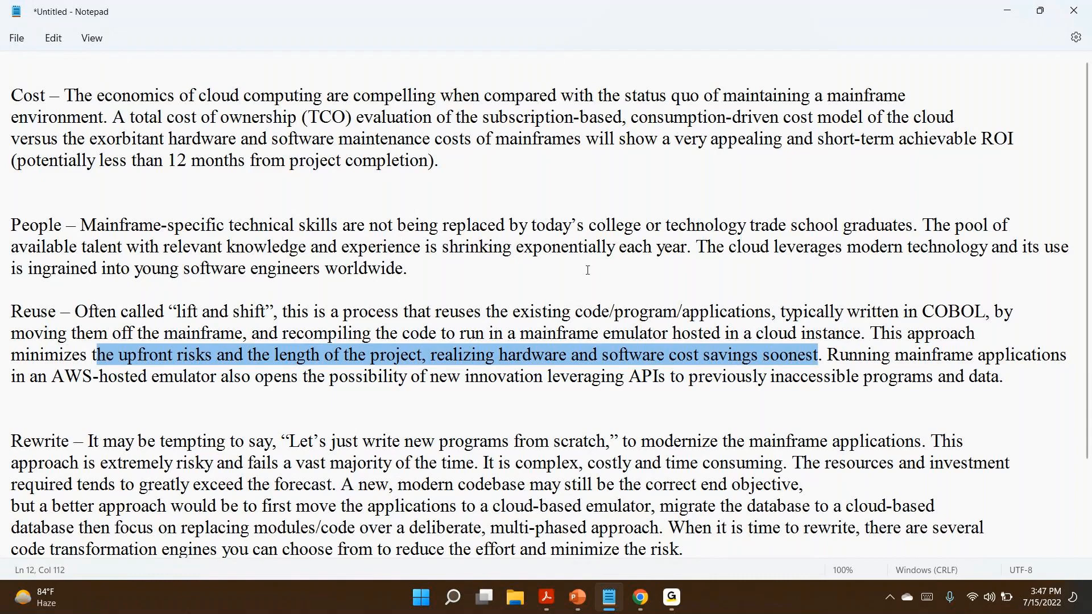
mouse_move(812, 349)
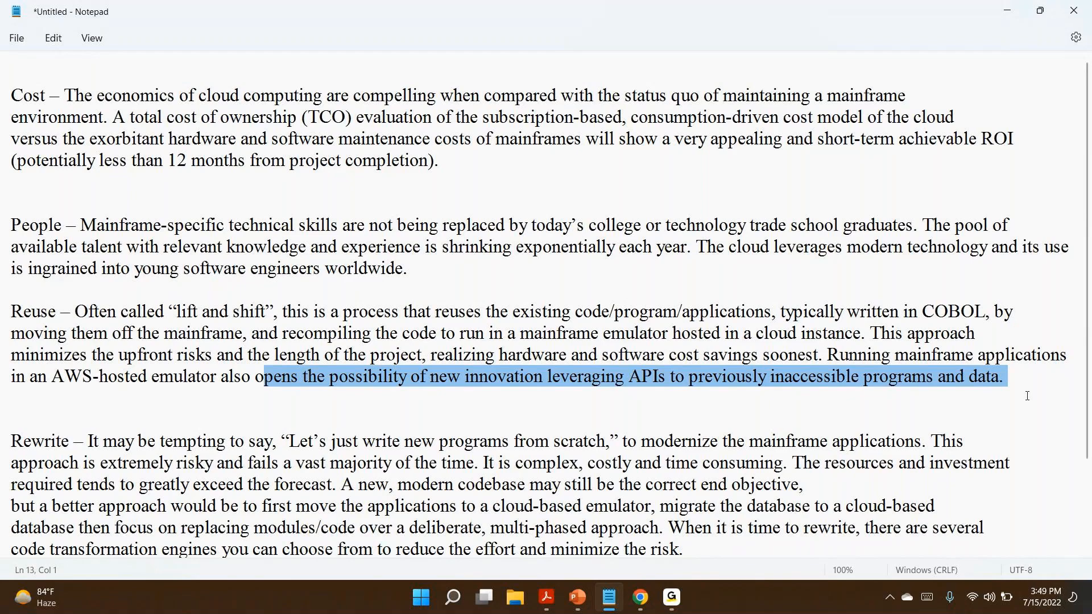
mouse_move(153, 468)
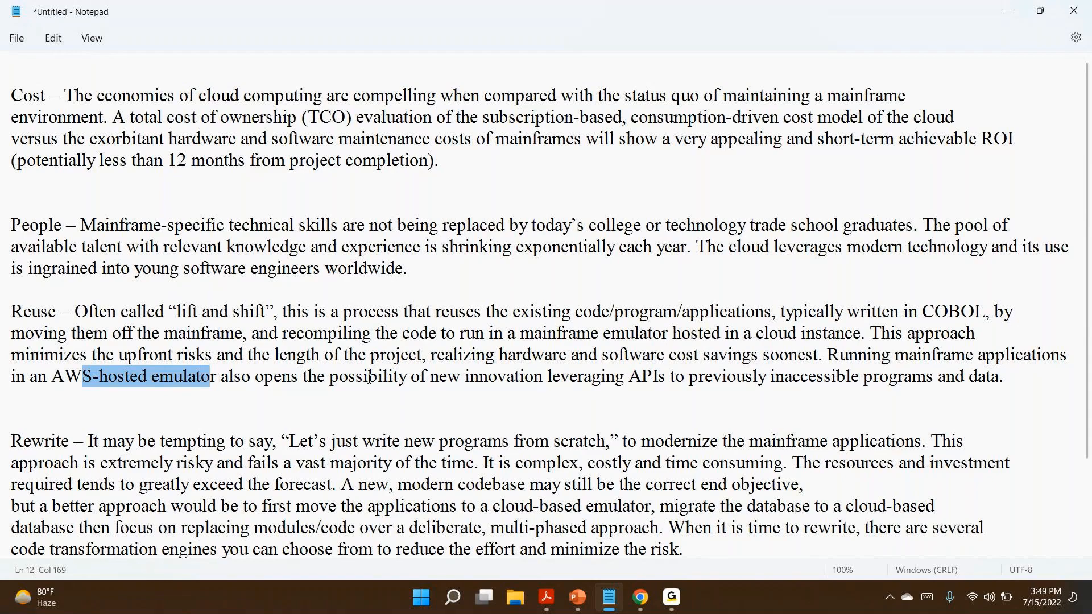
mouse_move(628, 370)
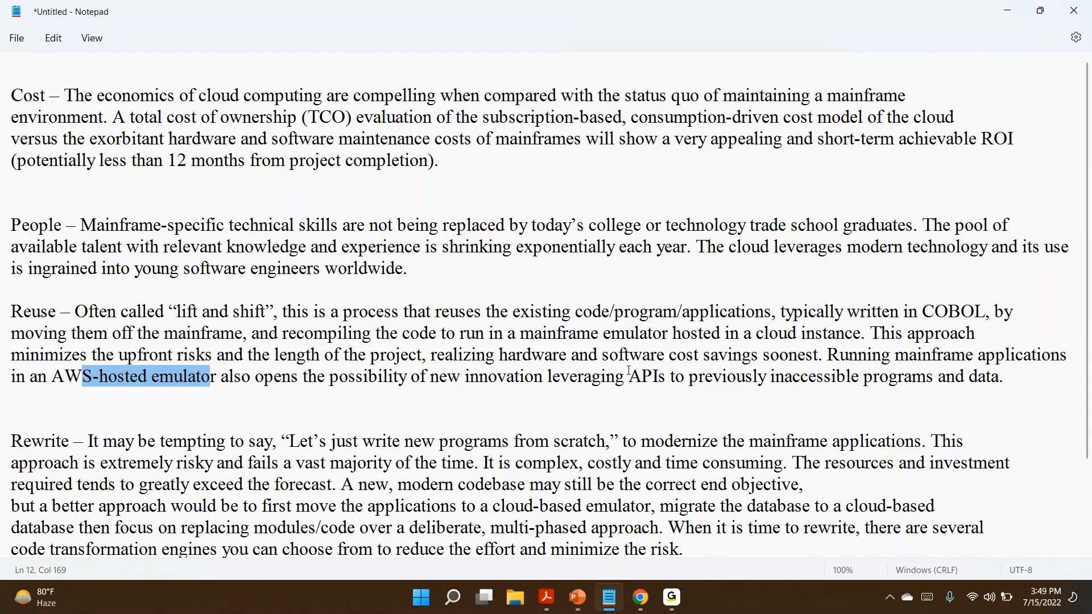
mouse_move(58, 480)
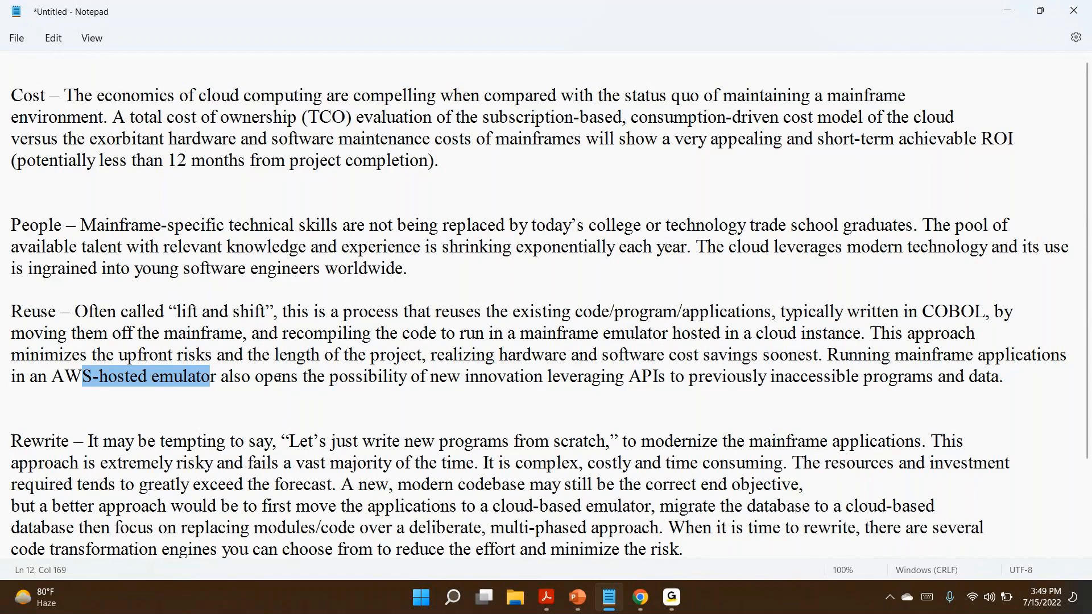
mouse_move(58, 309)
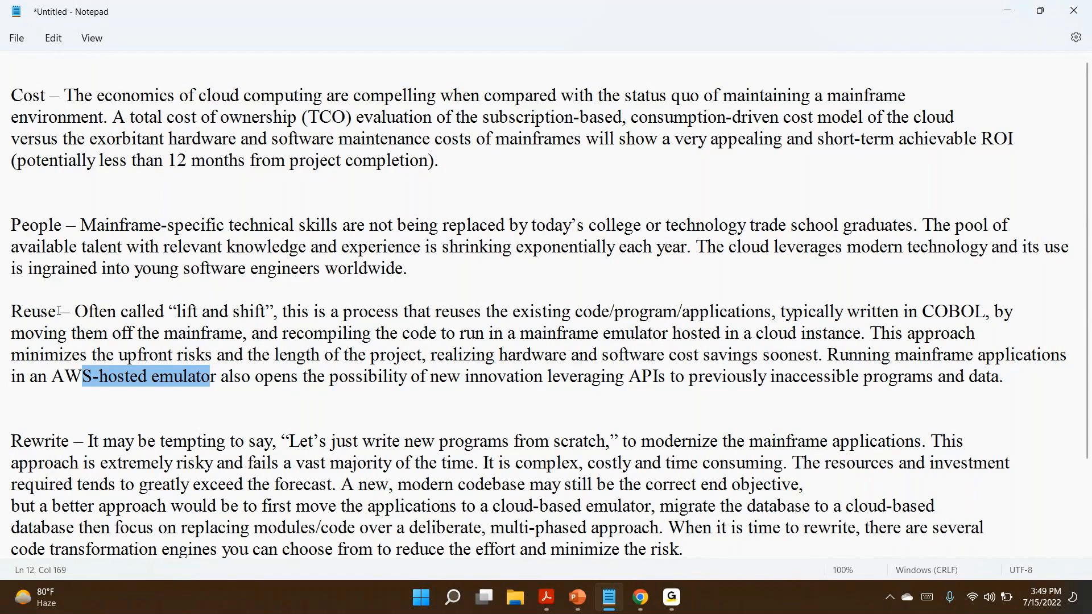
left_click(13, 312)
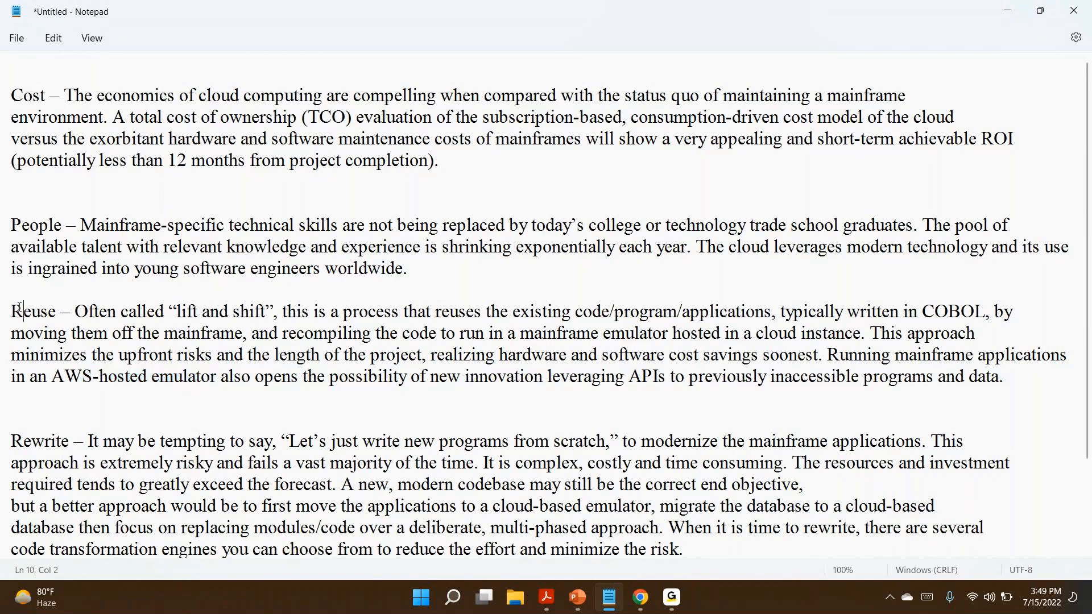
double_click(32, 312)
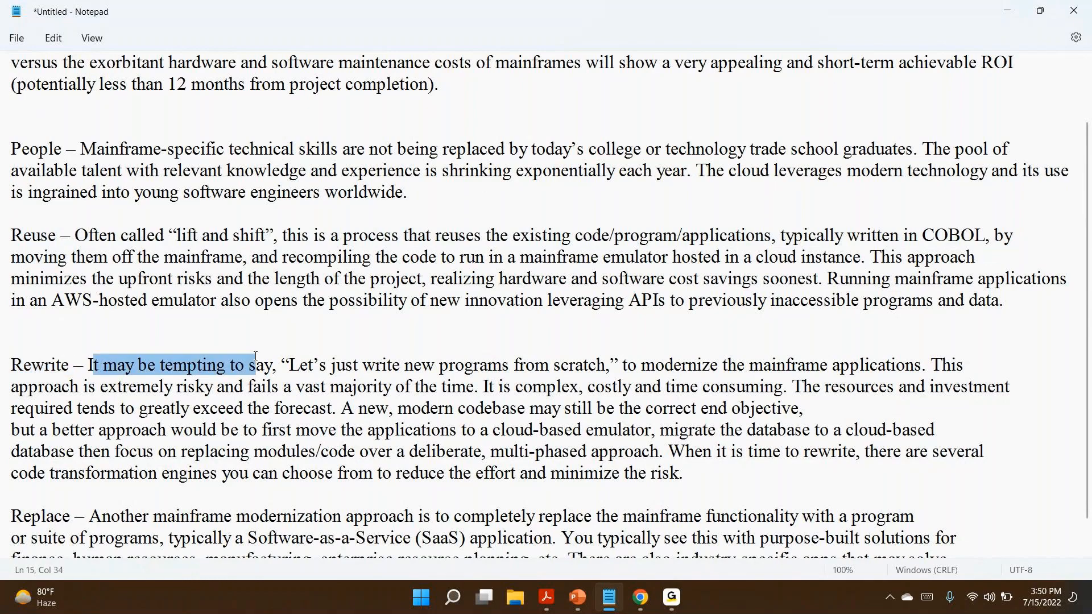
left_click(405, 365)
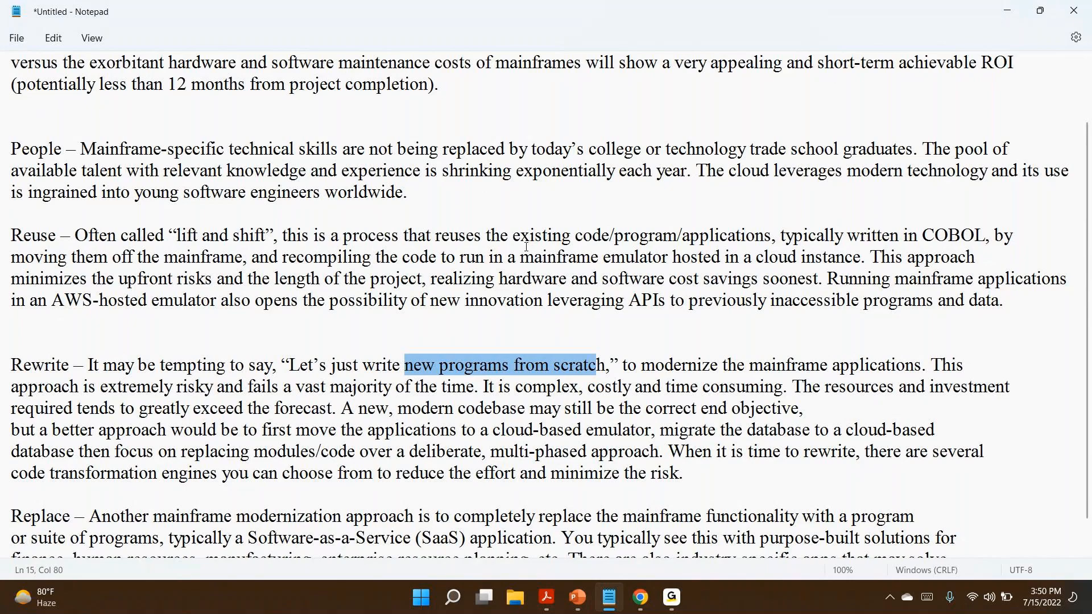
left_click(467, 365)
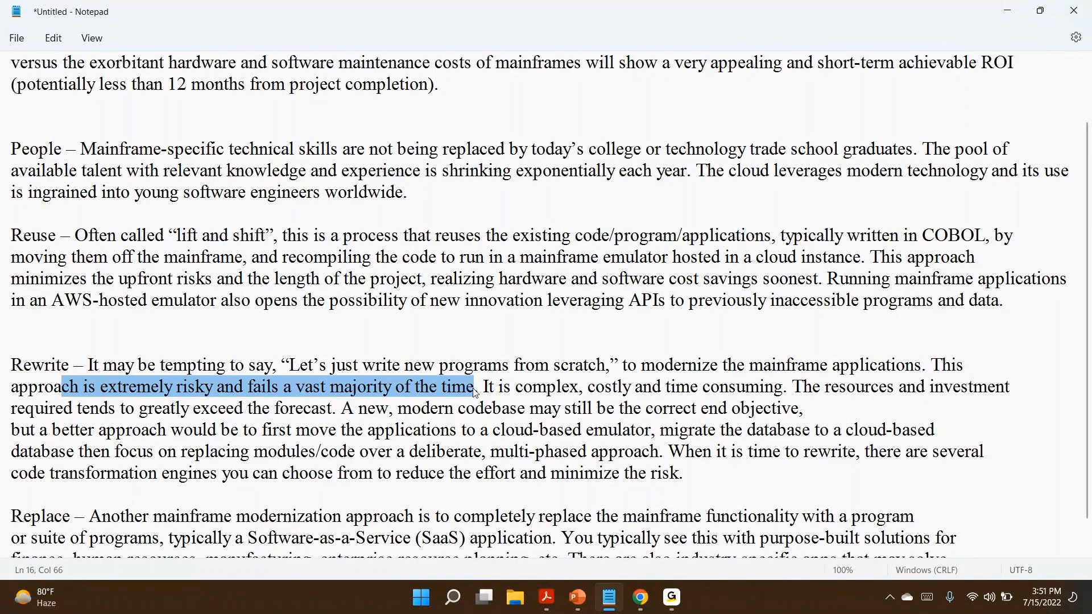
left_click(473, 387)
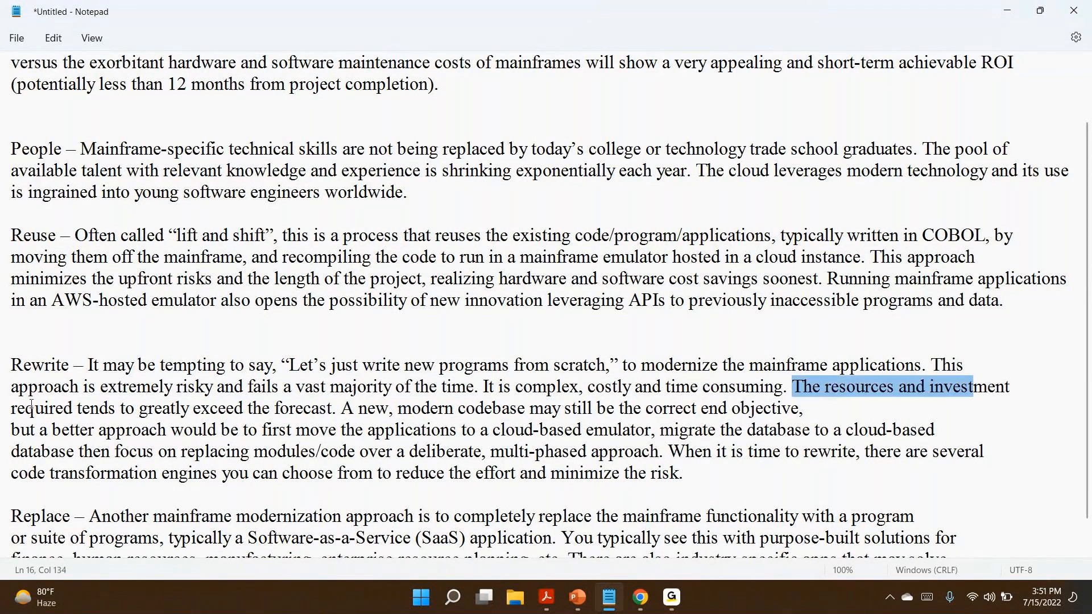
mouse_move(85, 409)
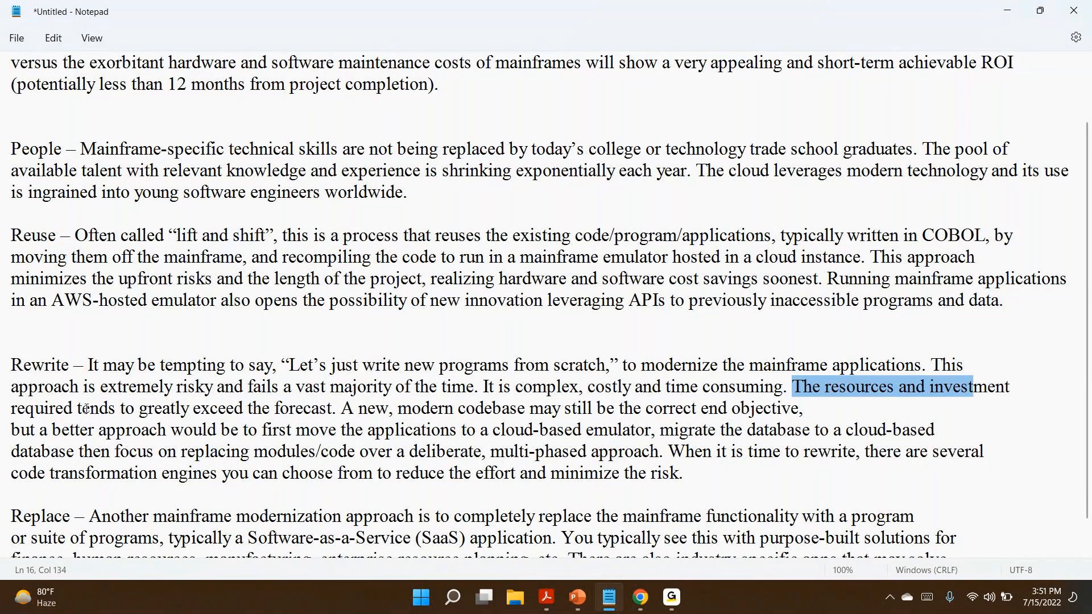
left_click(355, 408)
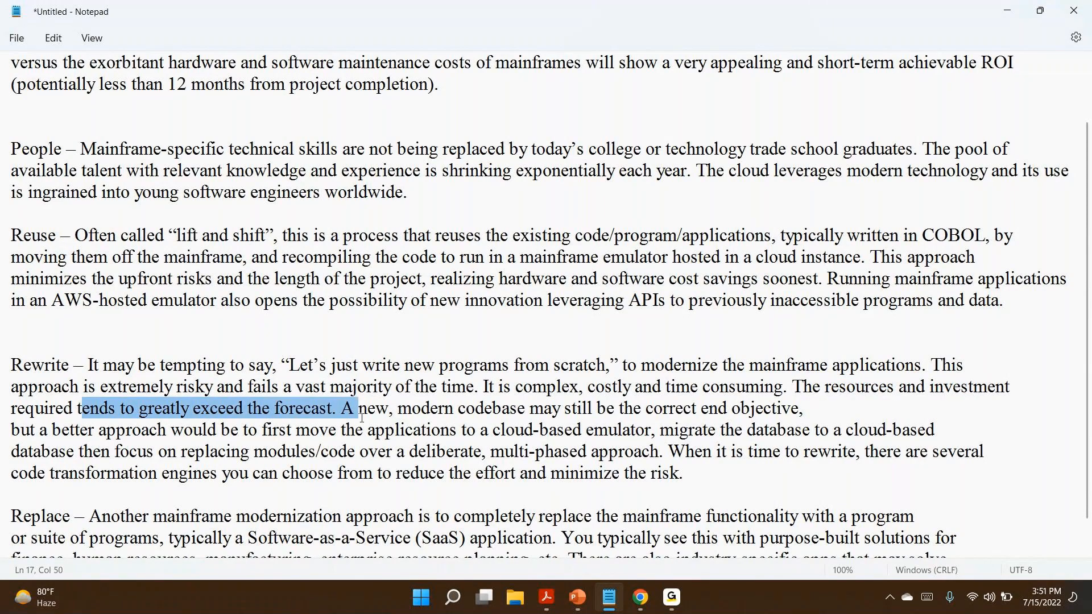
mouse_move(42, 360)
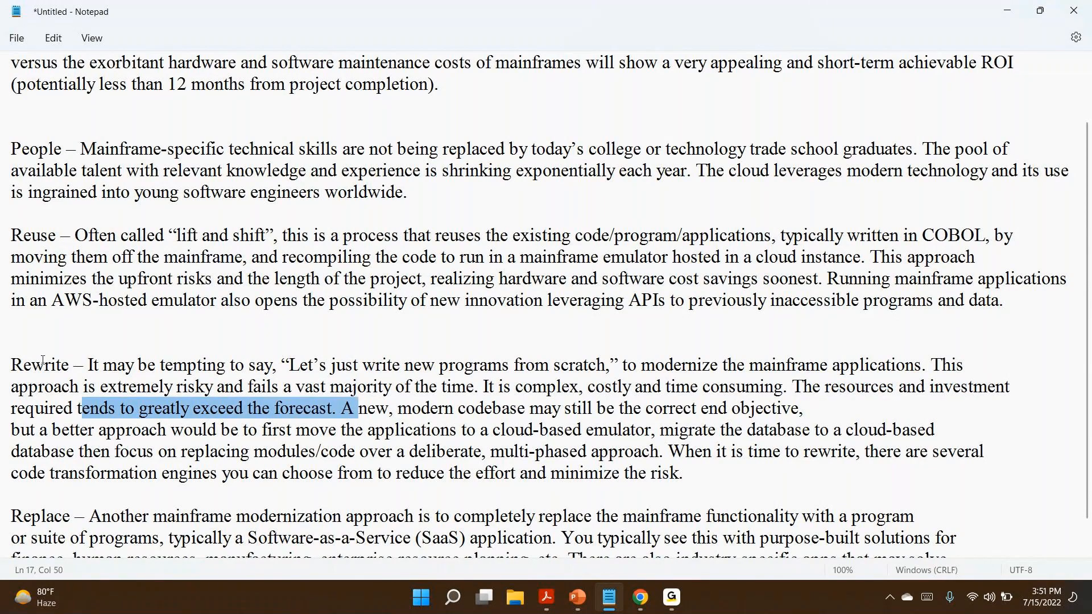
left_click(258, 397)
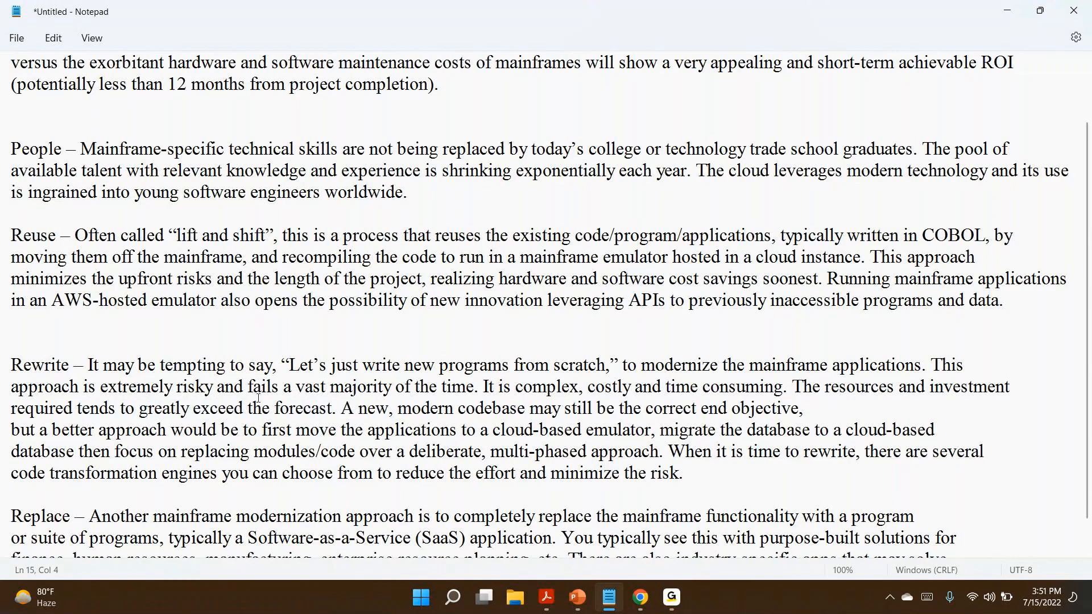
left_click(43, 364)
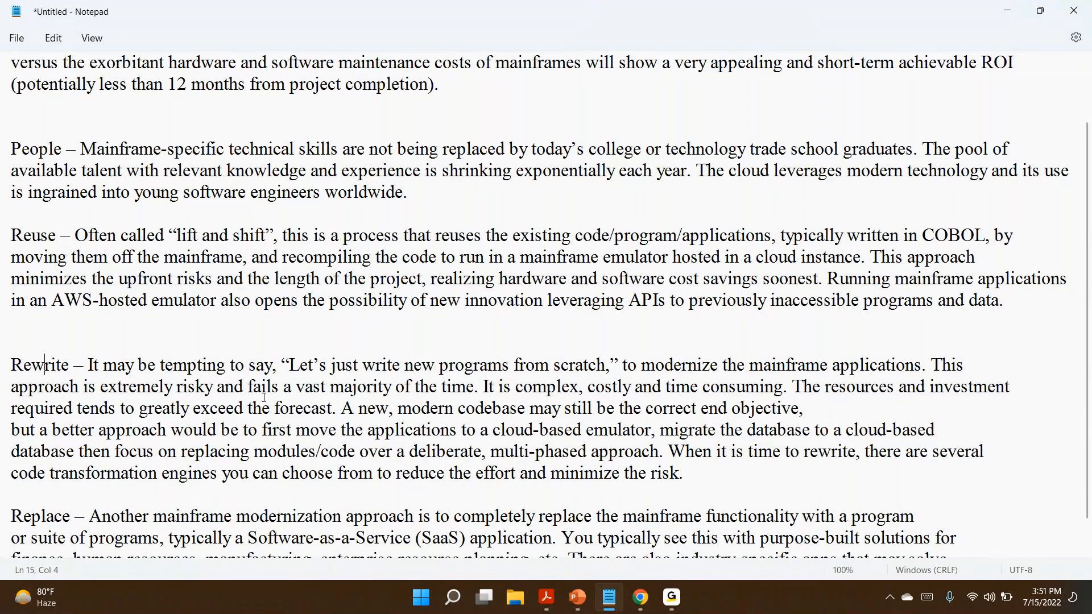
left_click(134, 386)
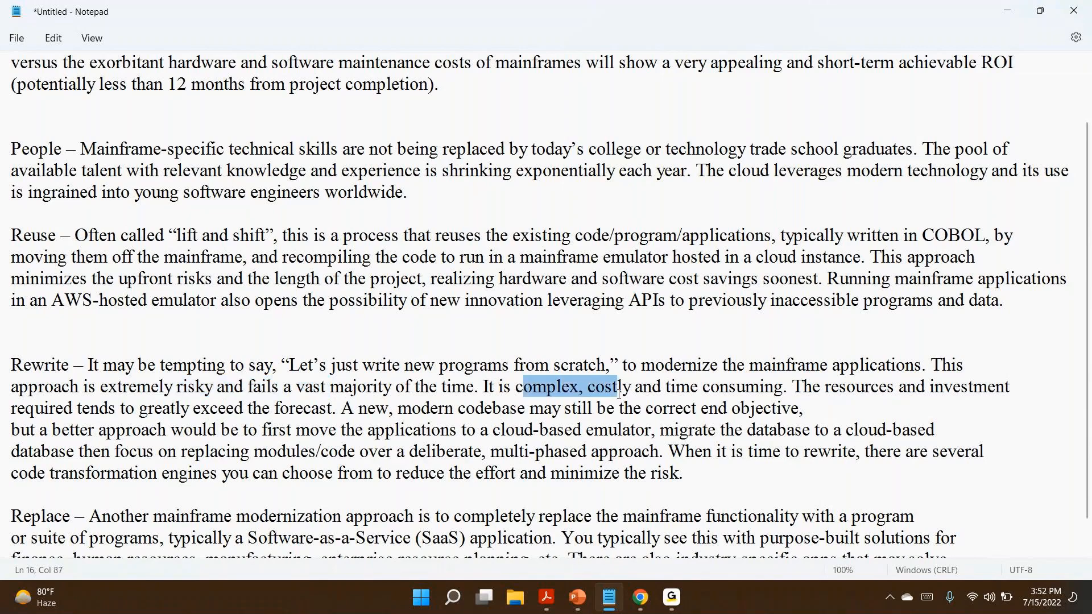
mouse_move(787, 391)
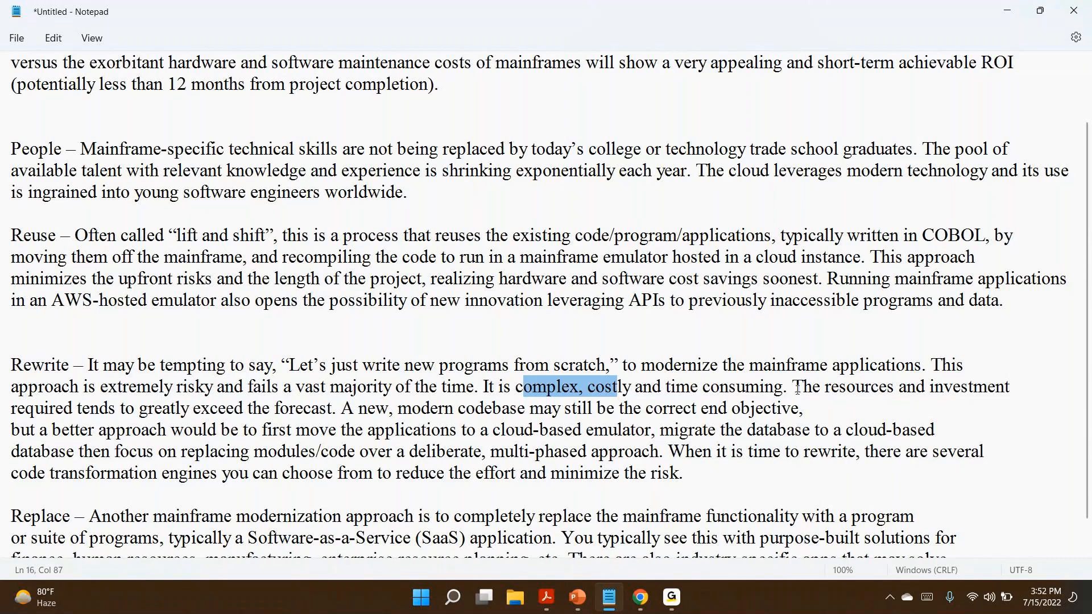
mouse_move(810, 402)
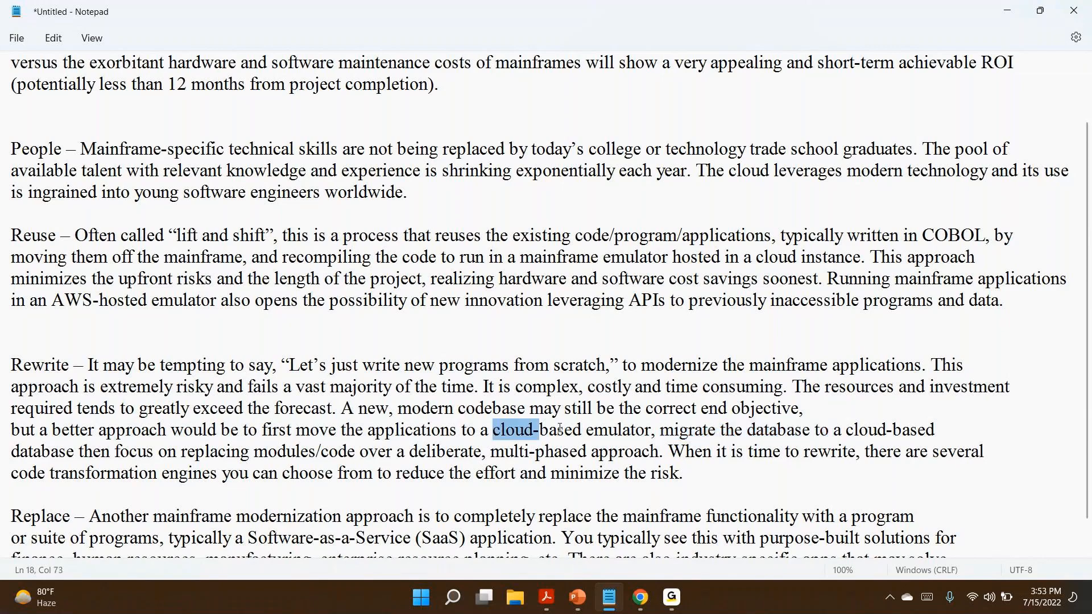
left_click(659, 430)
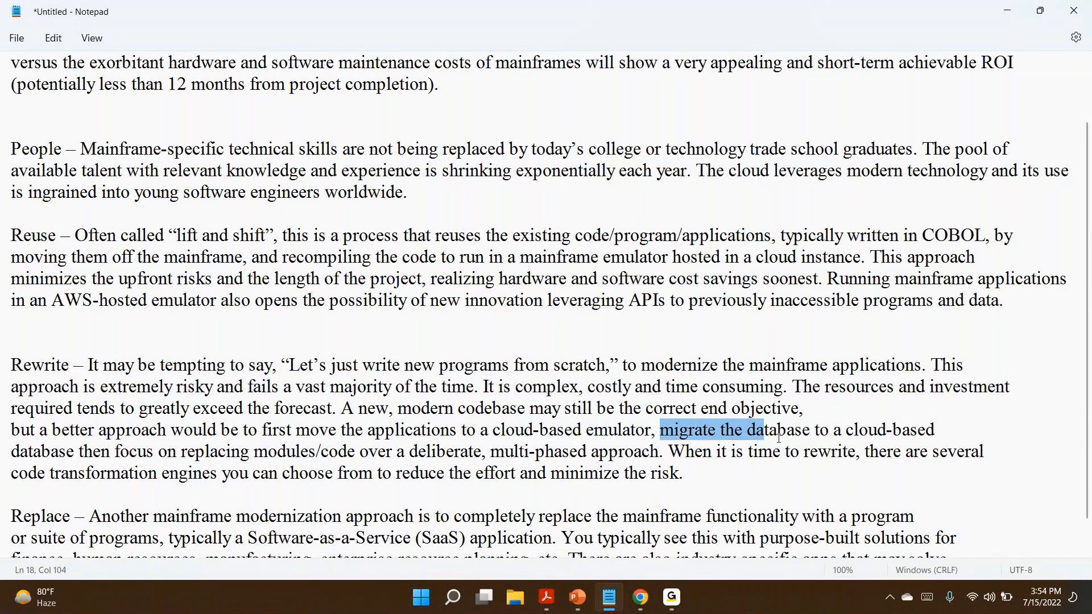
left_click(660, 430)
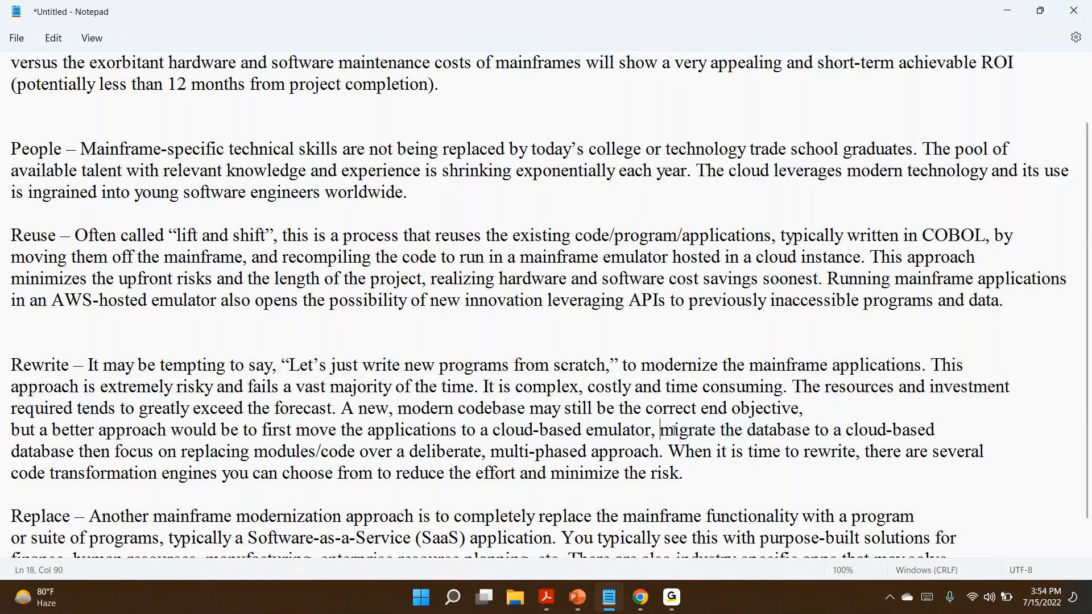
double_click(681, 430)
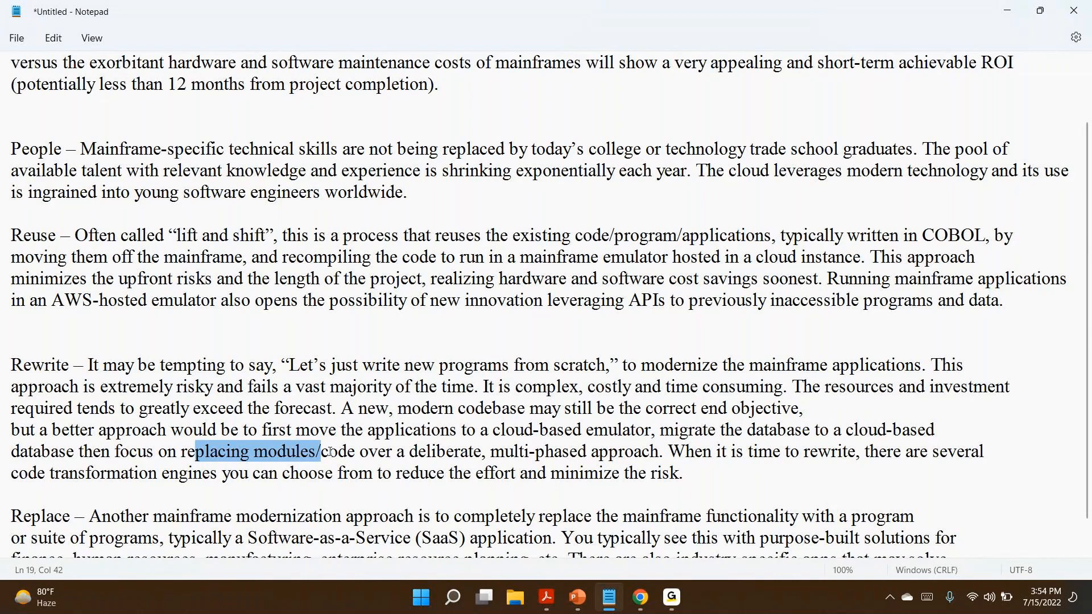
double_click(536, 452)
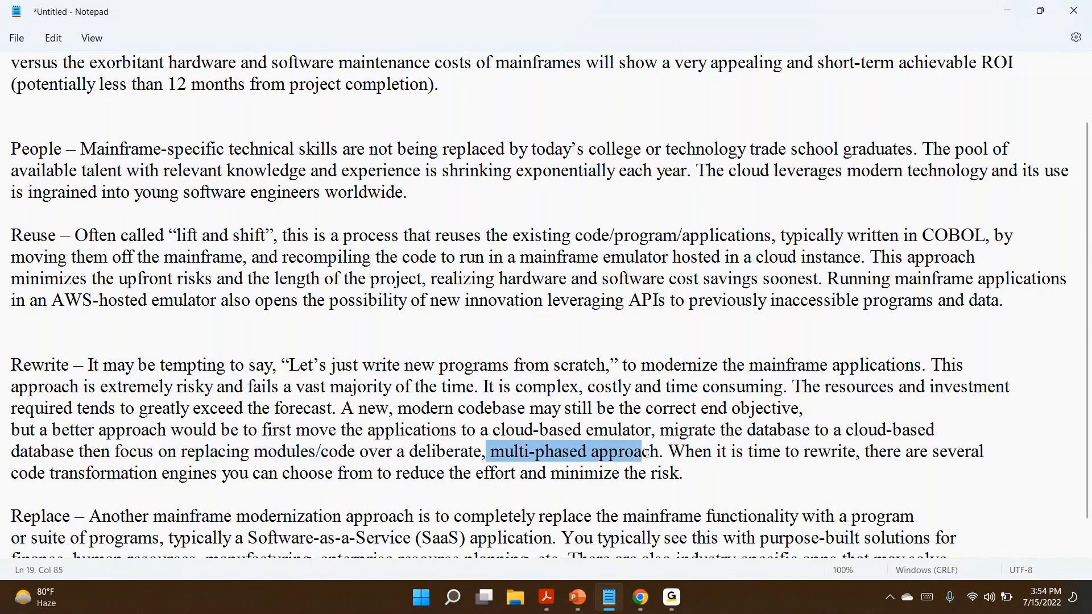
mouse_move(361, 454)
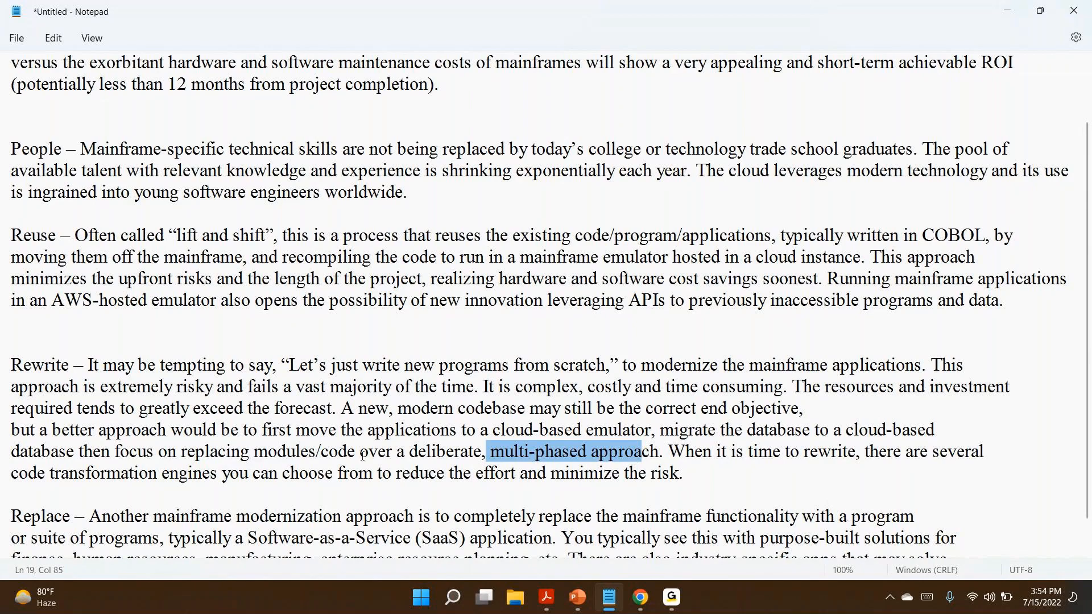
left_click(22, 364)
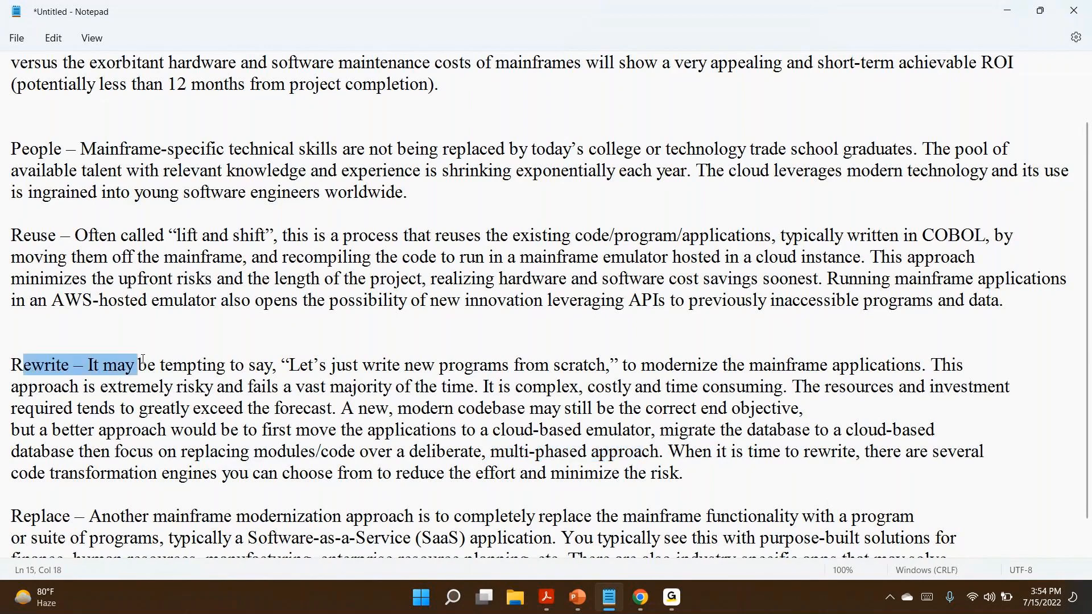
left_click(160, 365)
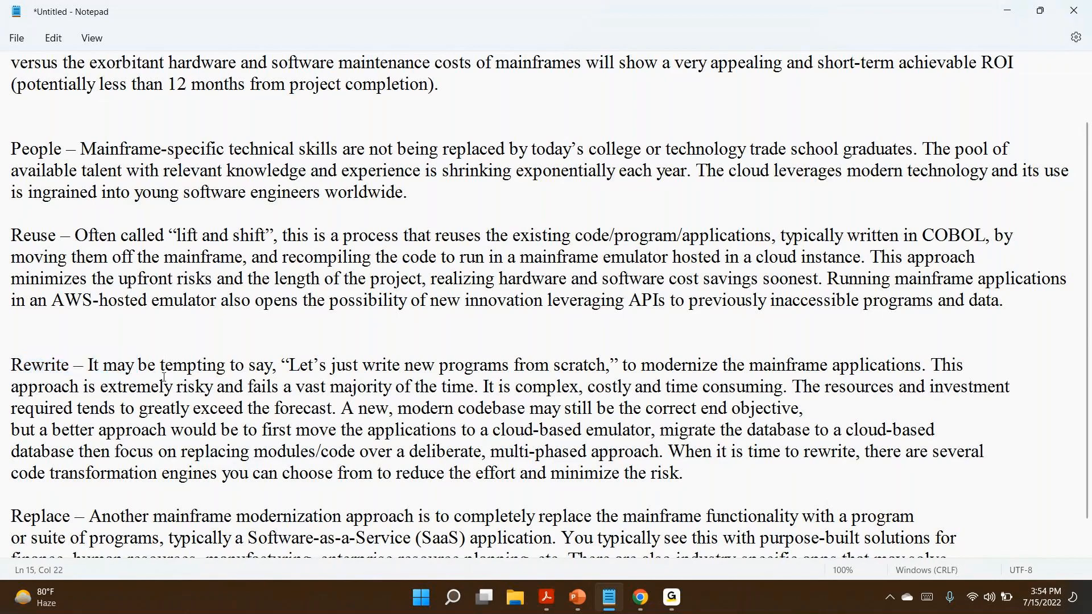
- Scroll to the Replace paragraph and highlight its opening words 'Another mainframe modernization approach is'
scroll("down", 3)
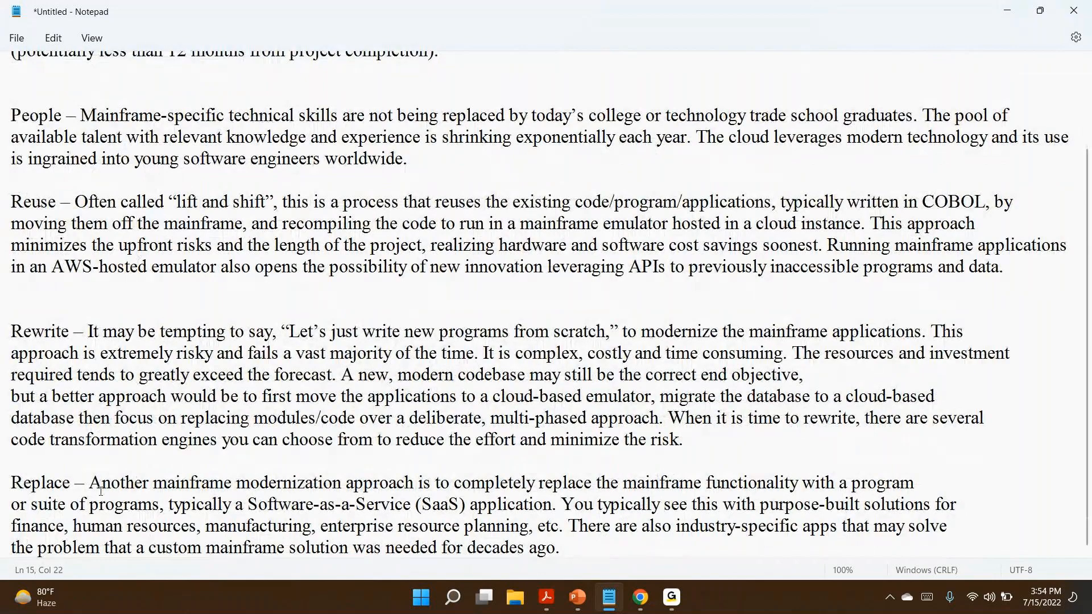
double_click(39, 482)
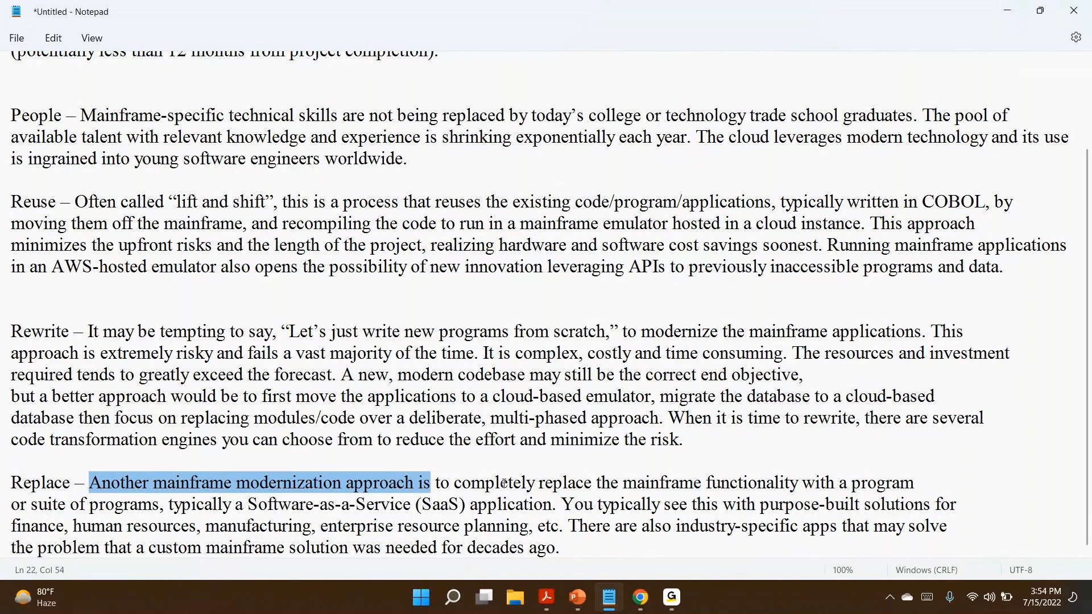
mouse_move(163, 521)
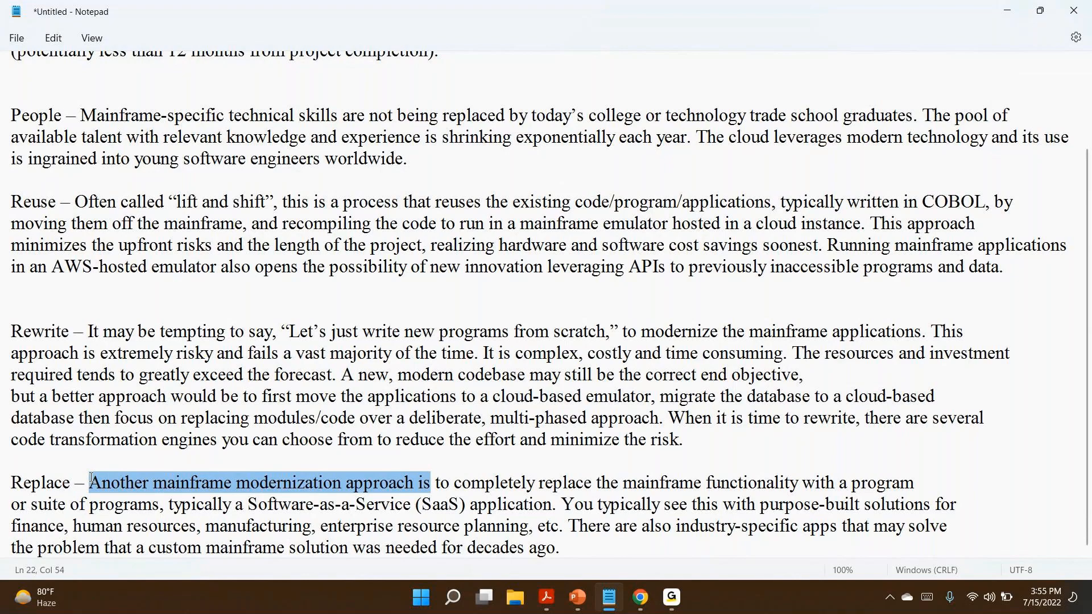
- Scroll back to the top so the Cost through Rewrite paragraphs show together
scroll("up", 3)
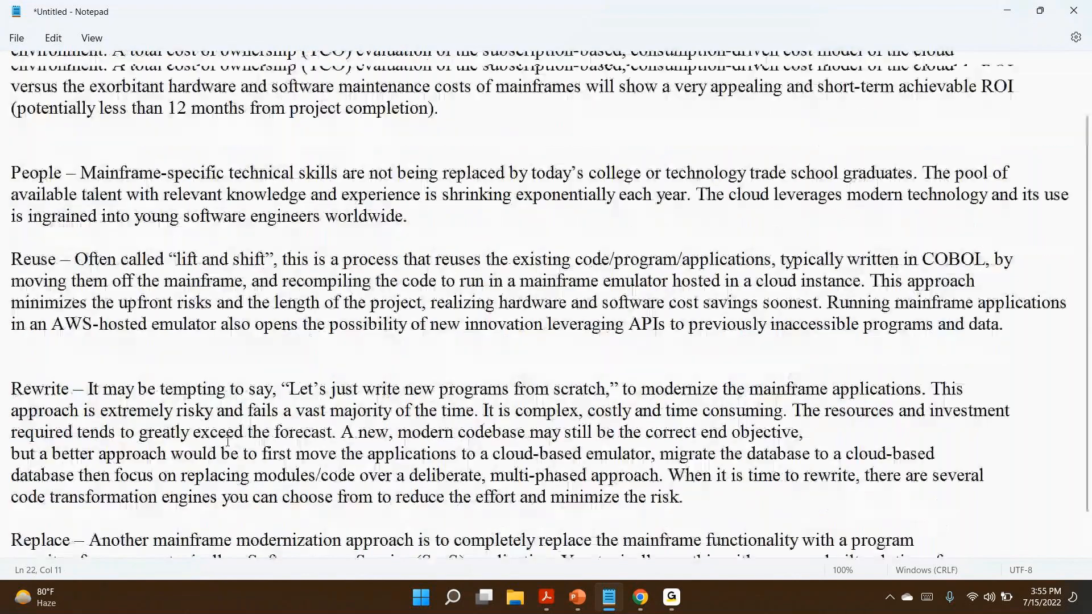
scroll("up", 3)
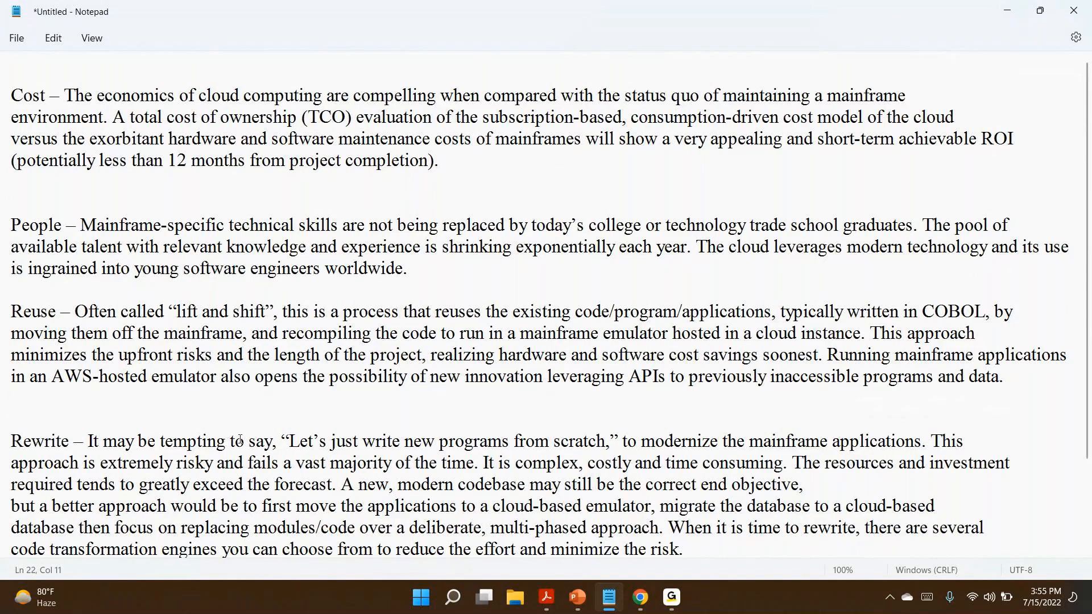
mouse_move(323, 433)
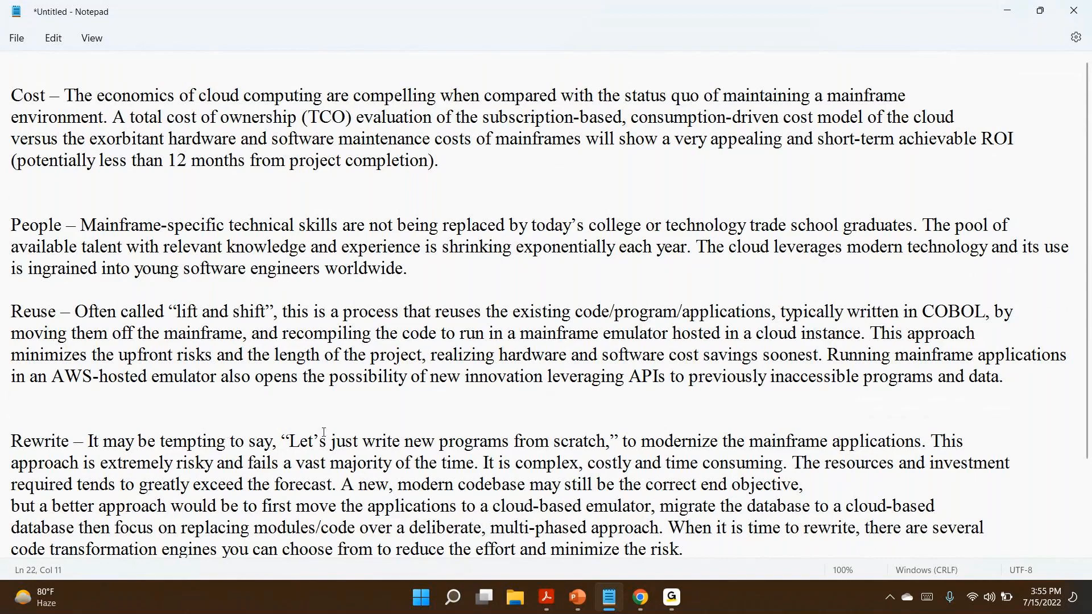